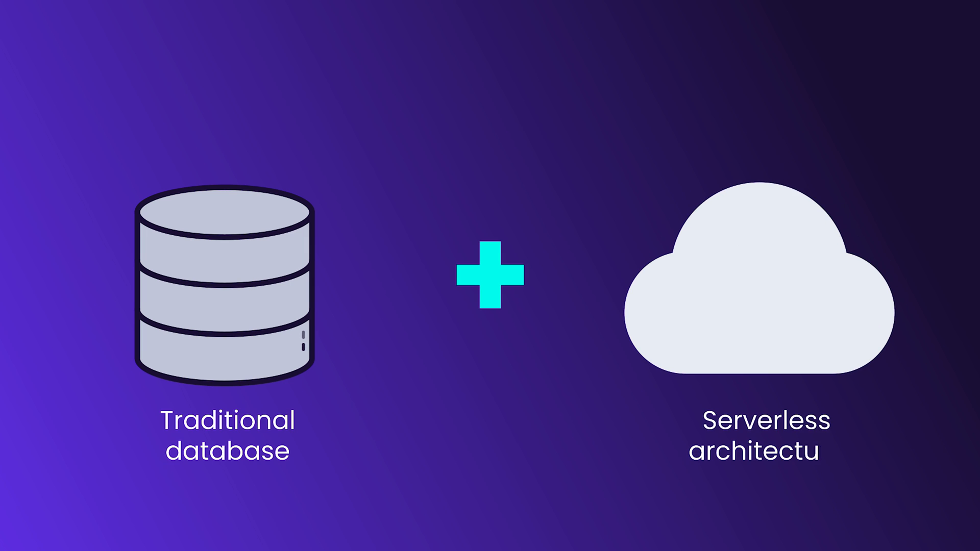
{"action": "type", "text": "re"}
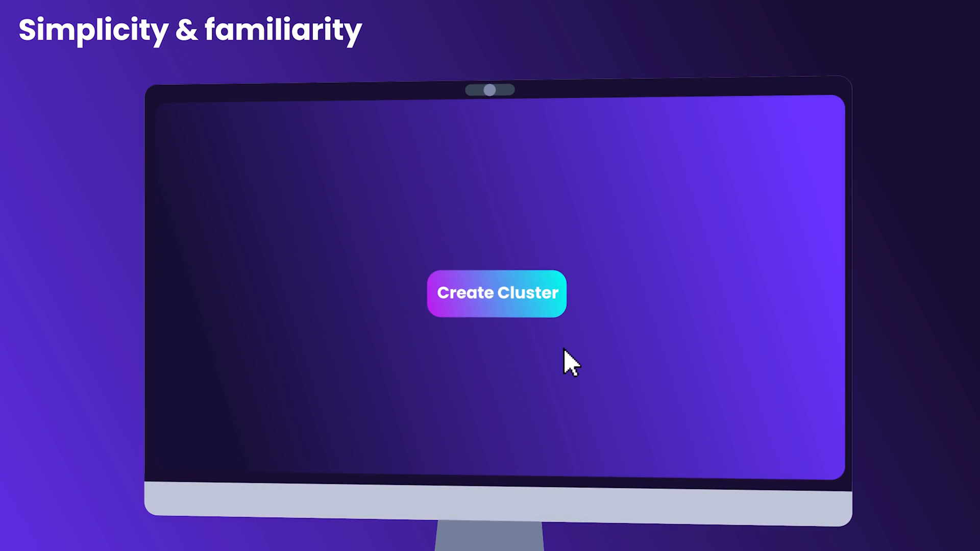
{"action": "left_click", "coordinate": [497, 293]}
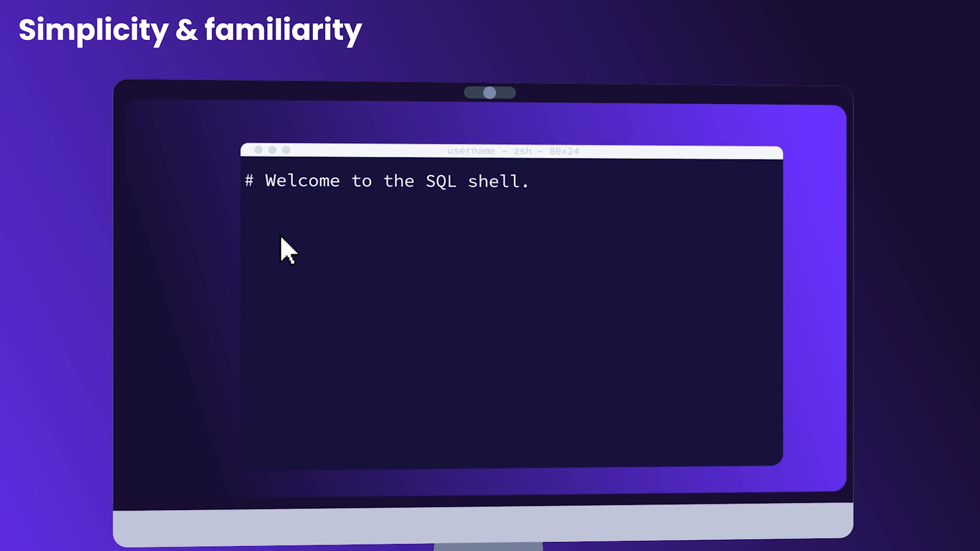
{"action": "type", "text": "CREATE DATABASE newdb;"}
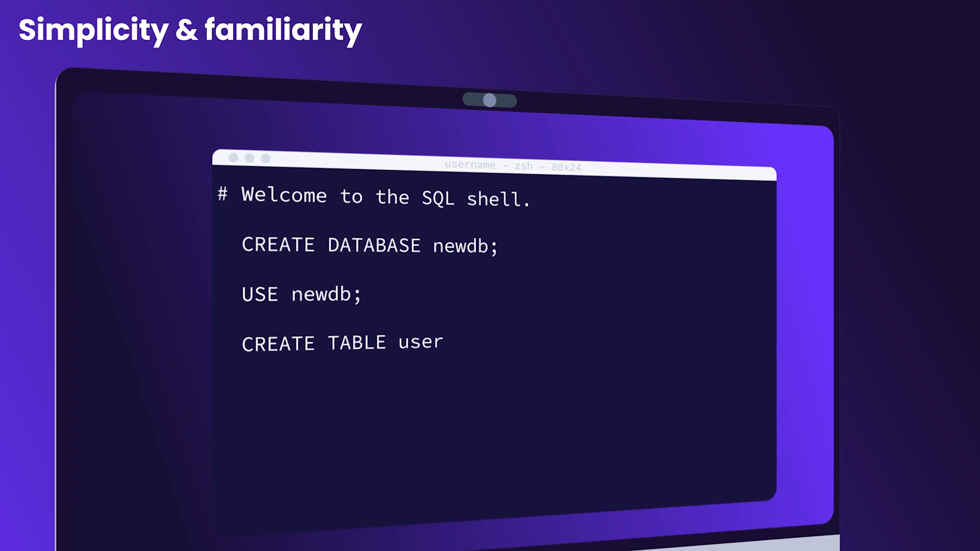
{"action": "type", "text": "s ("}
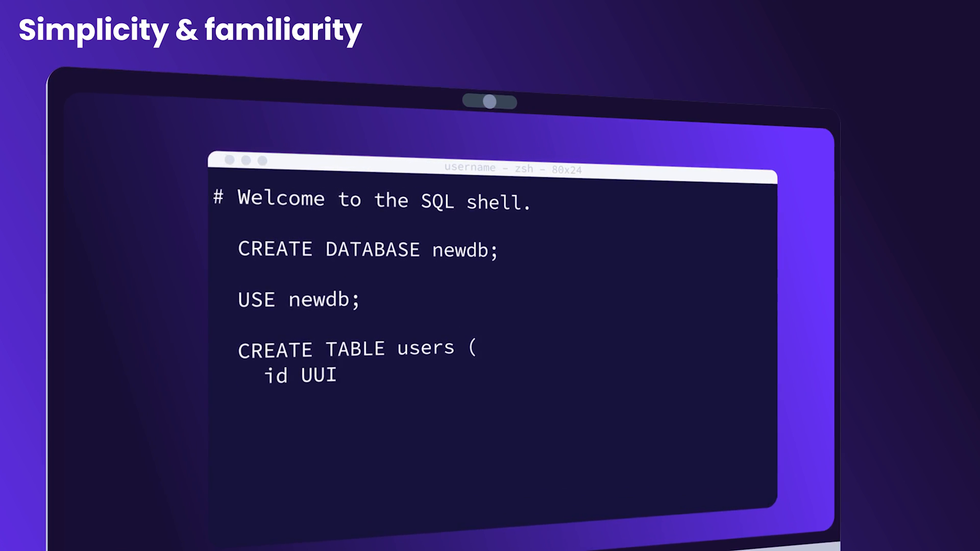